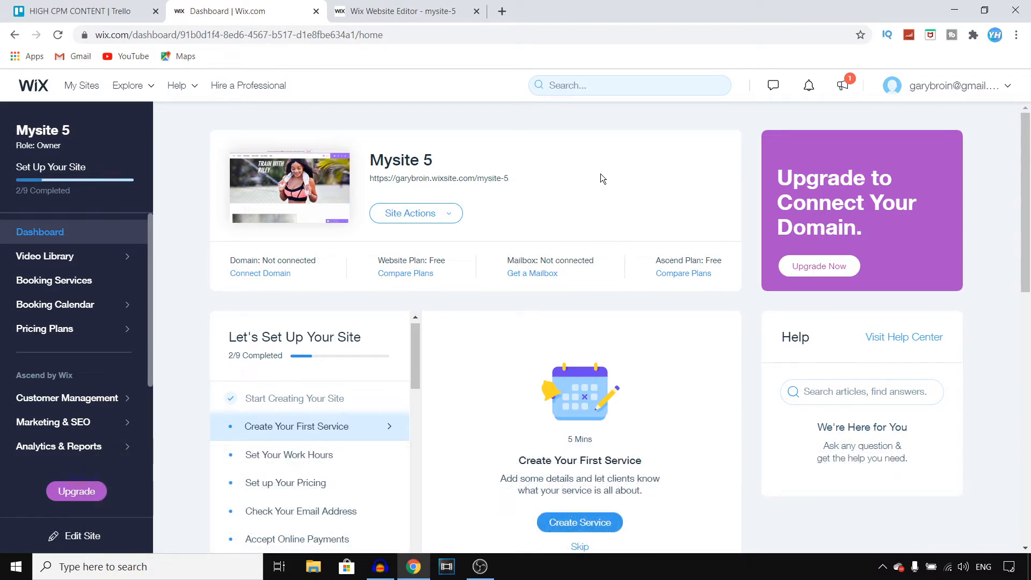
- Choose Edit Site from the Mysite 5 site actions to launch it in the editor
click(414, 213)
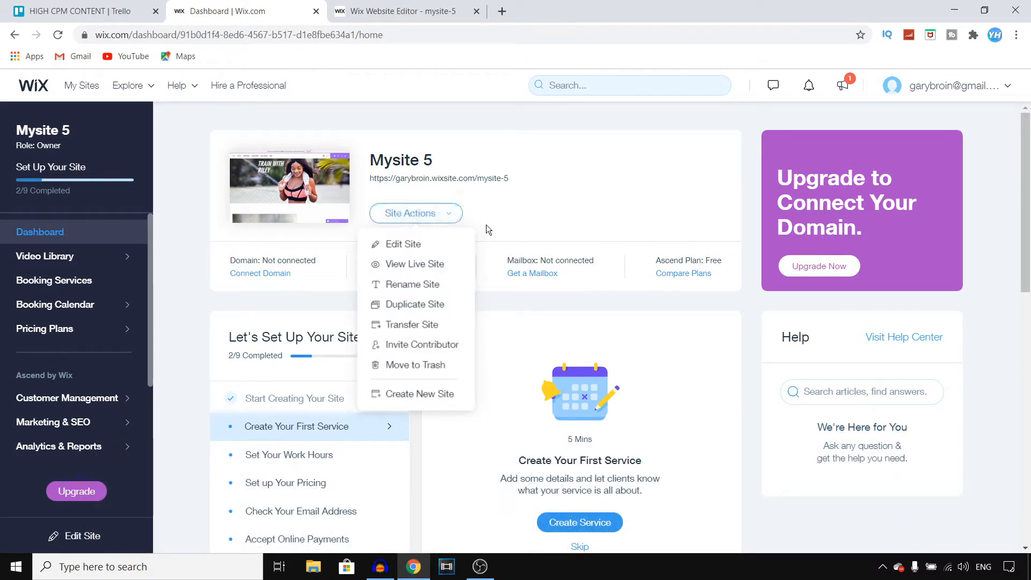
mouse_move(401, 244)
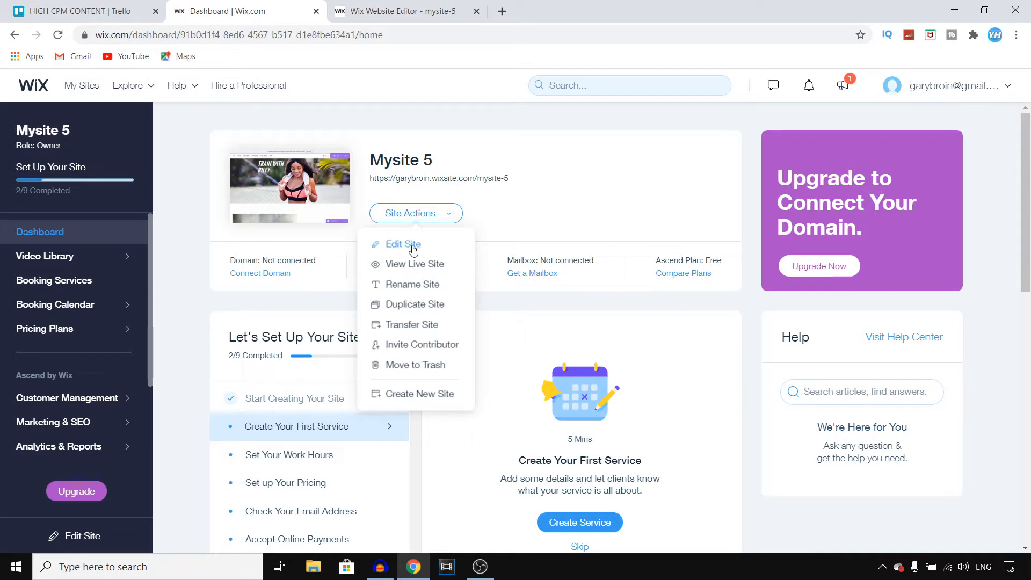
click(401, 244)
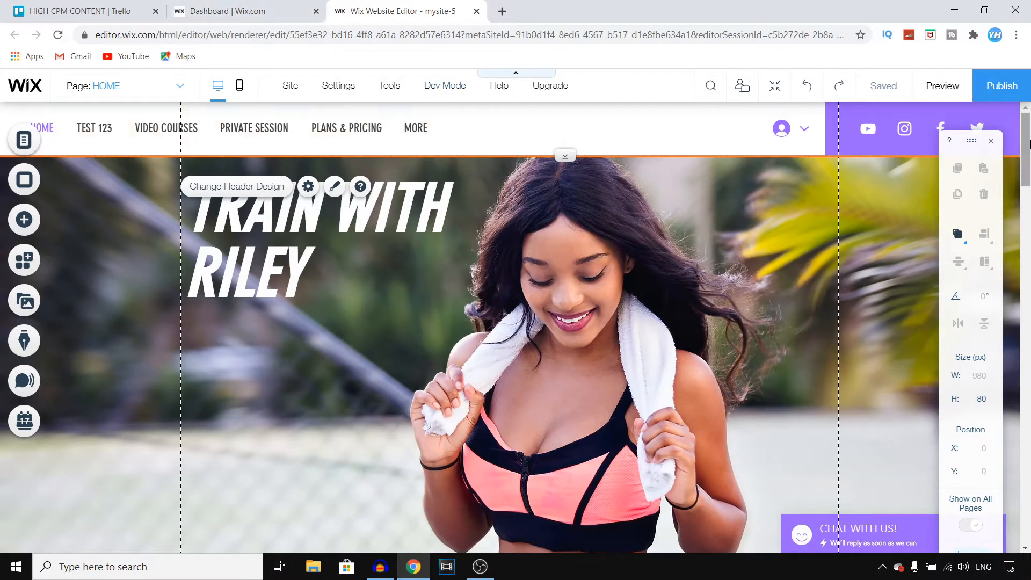
scroll(down, 3)
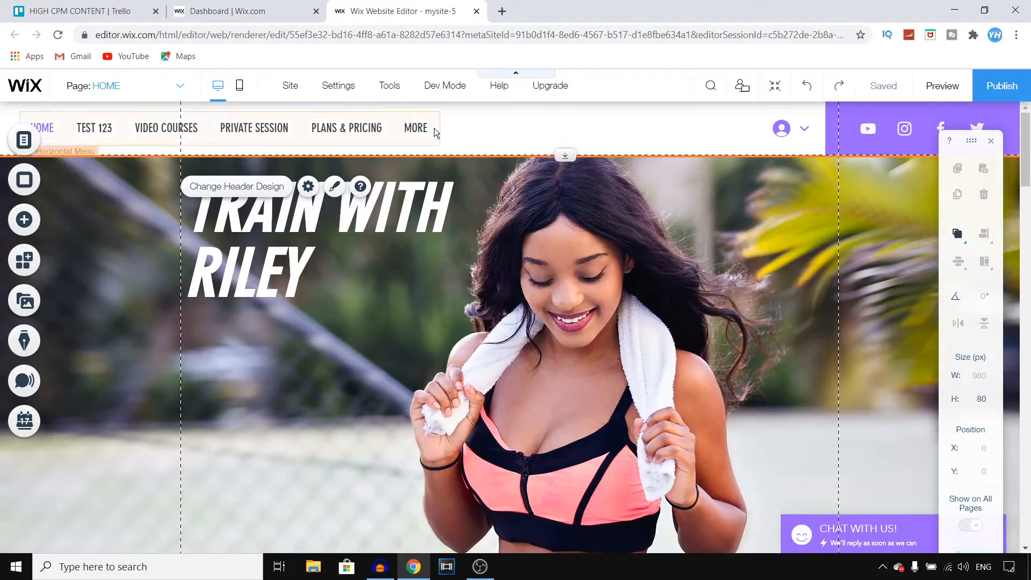
mouse_move(375, 137)
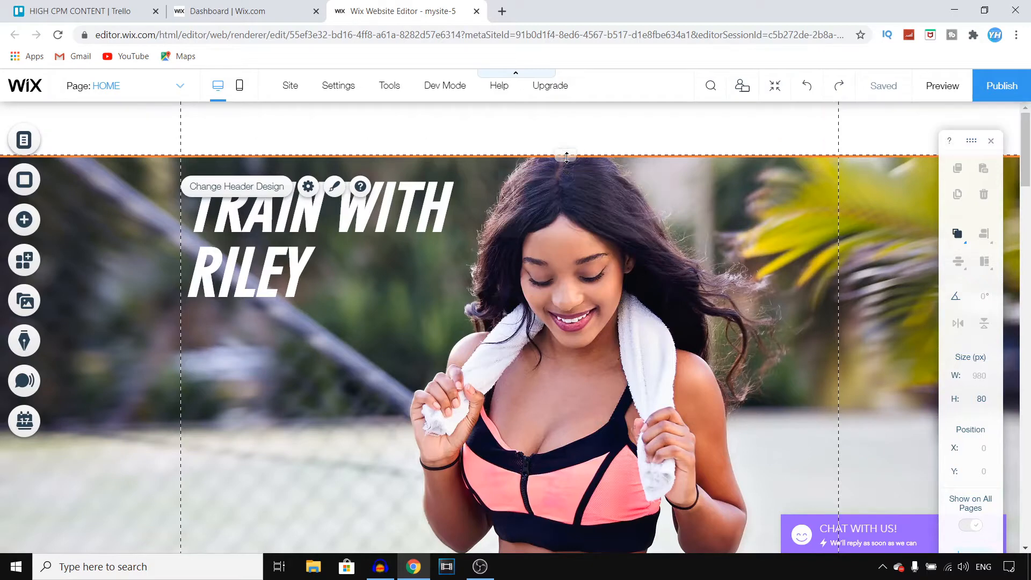
- Drag the header's bottom handle down in stages to make the header taller
drag(566, 157, 573, 169)
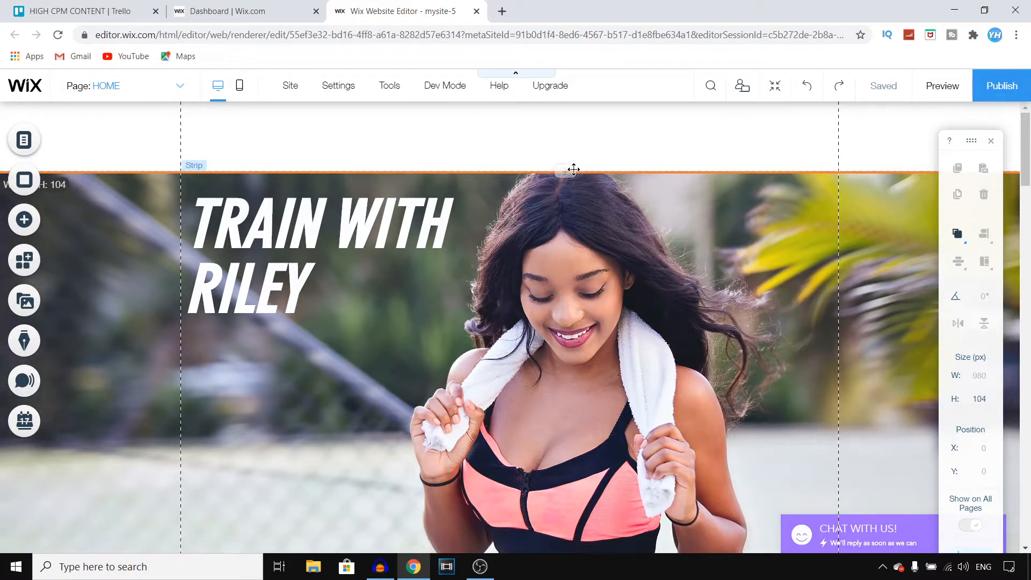
drag(574, 170, 579, 184)
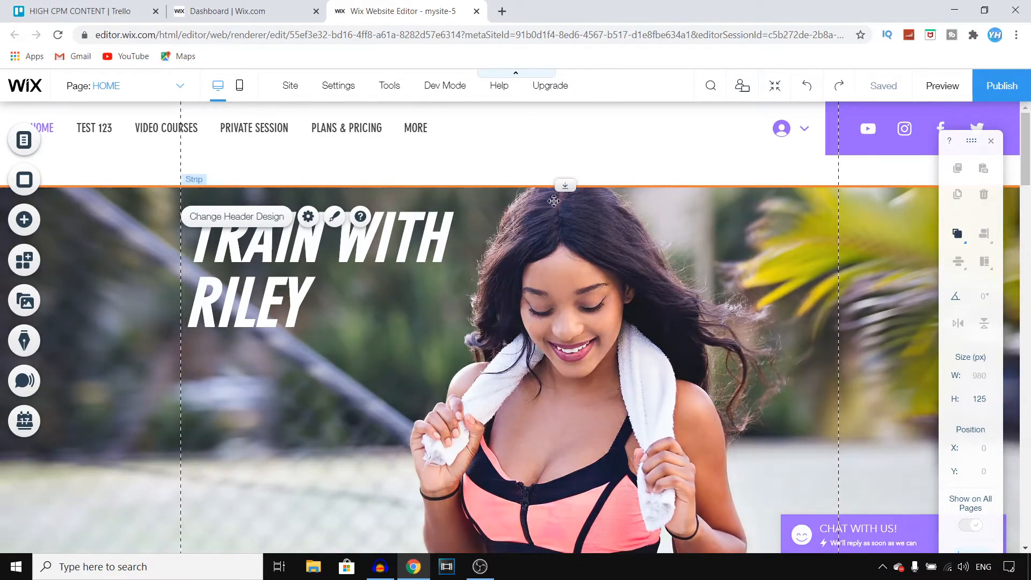
drag(563, 191, 566, 224)
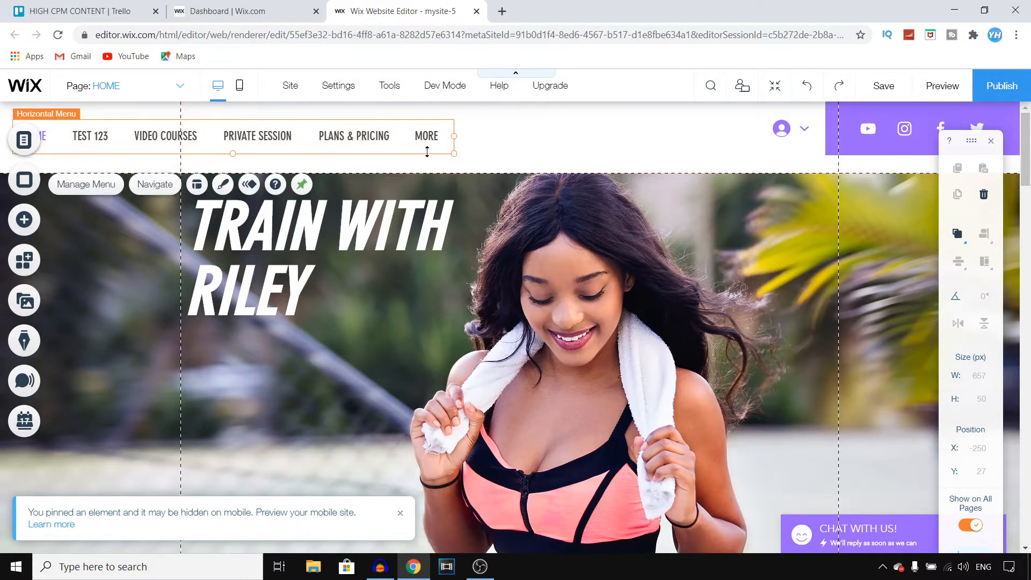
click(301, 184)
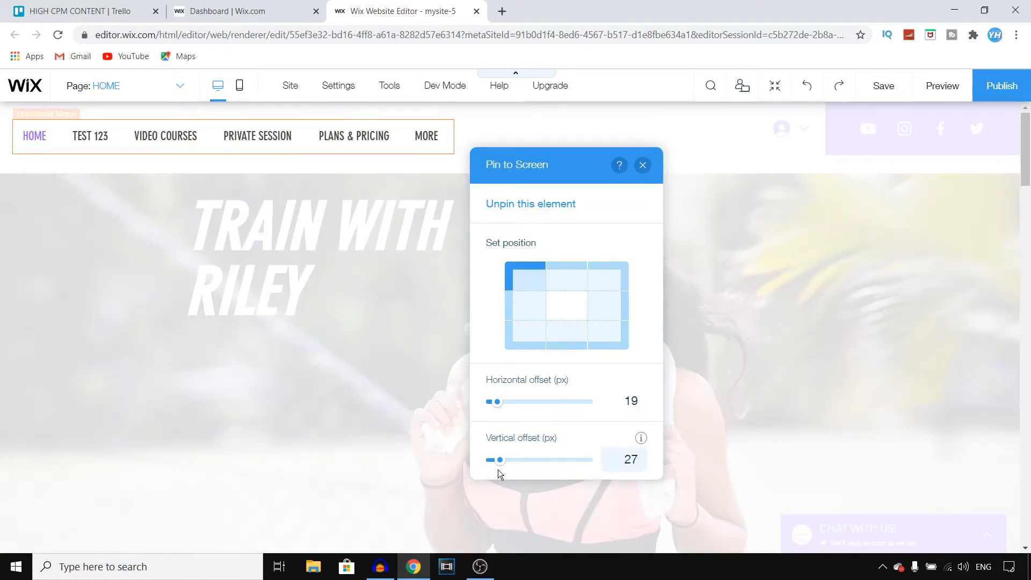
drag(499, 459, 517, 460)
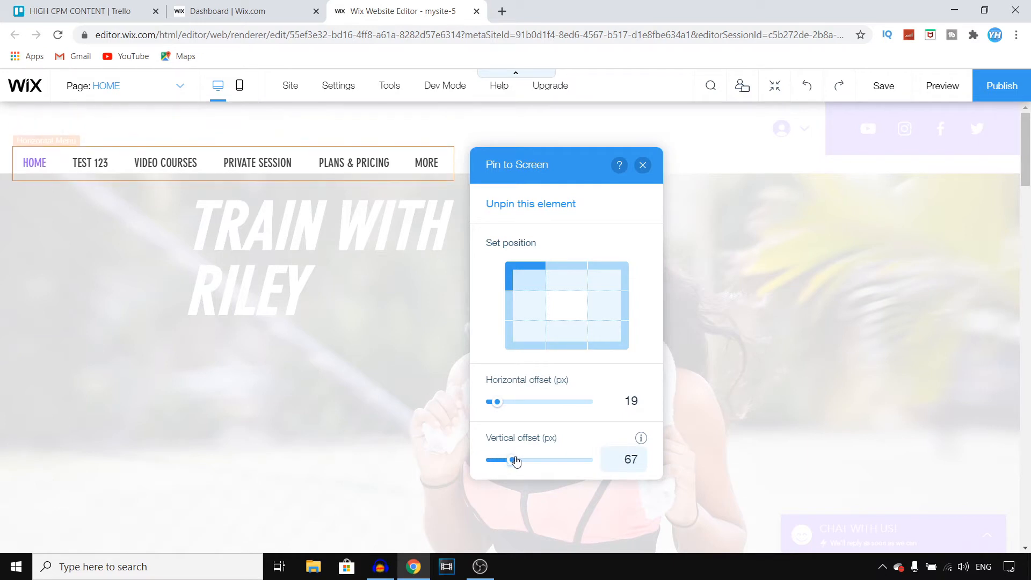
drag(514, 459, 505, 460)
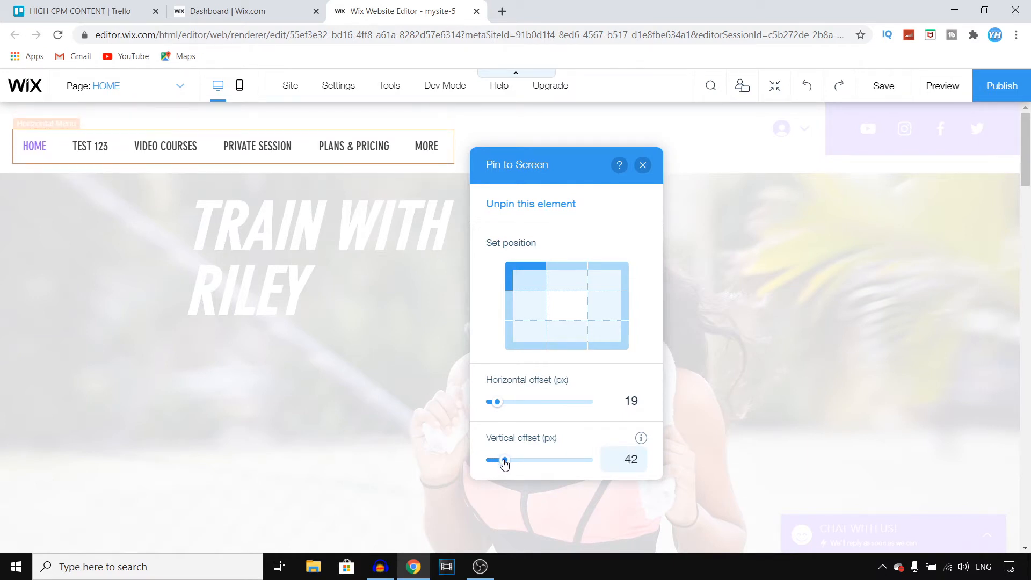
drag(504, 459, 498, 460)
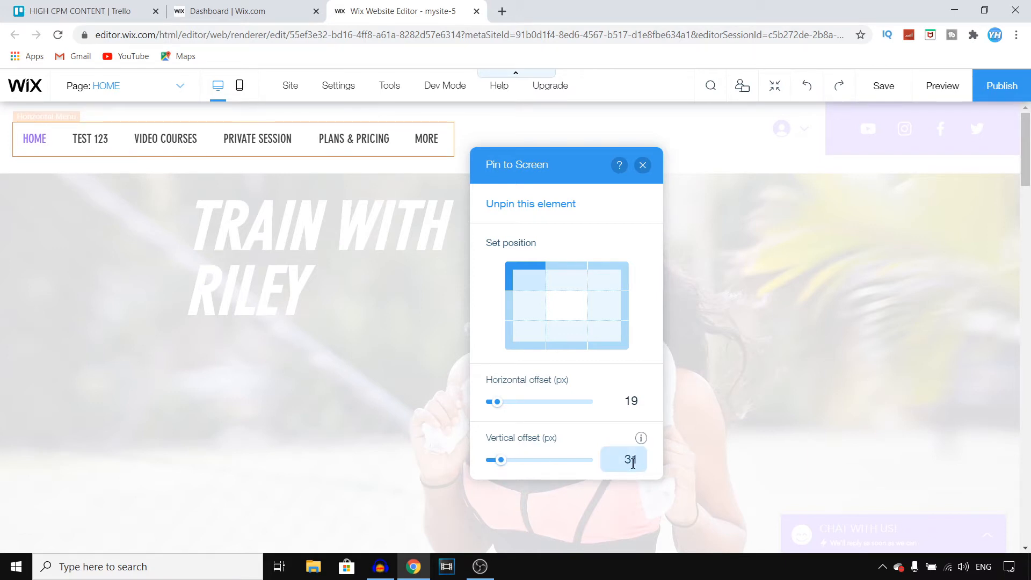
text(27)
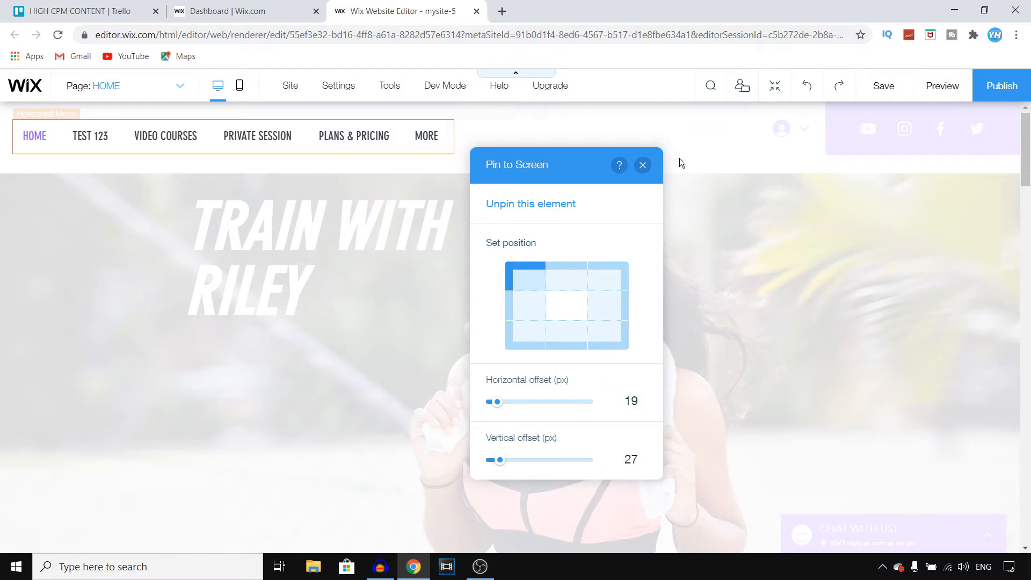
click(642, 166)
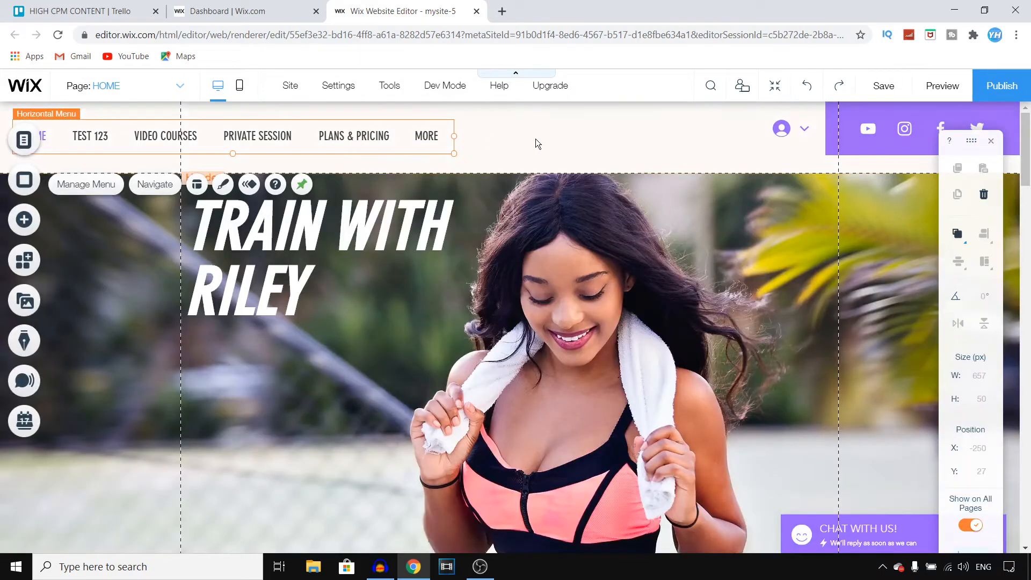
mouse_move(401, 170)
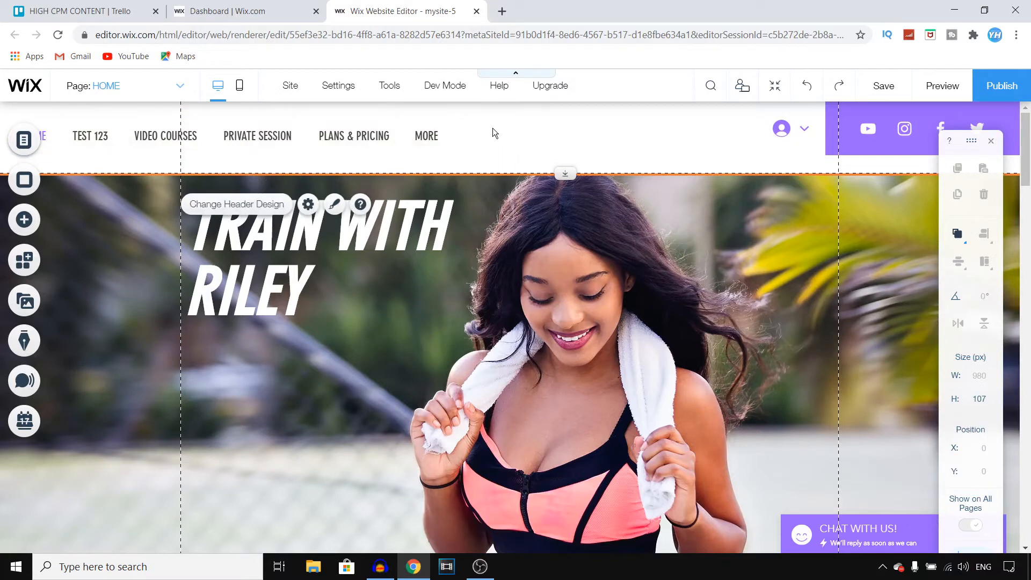
mouse_move(253, 209)
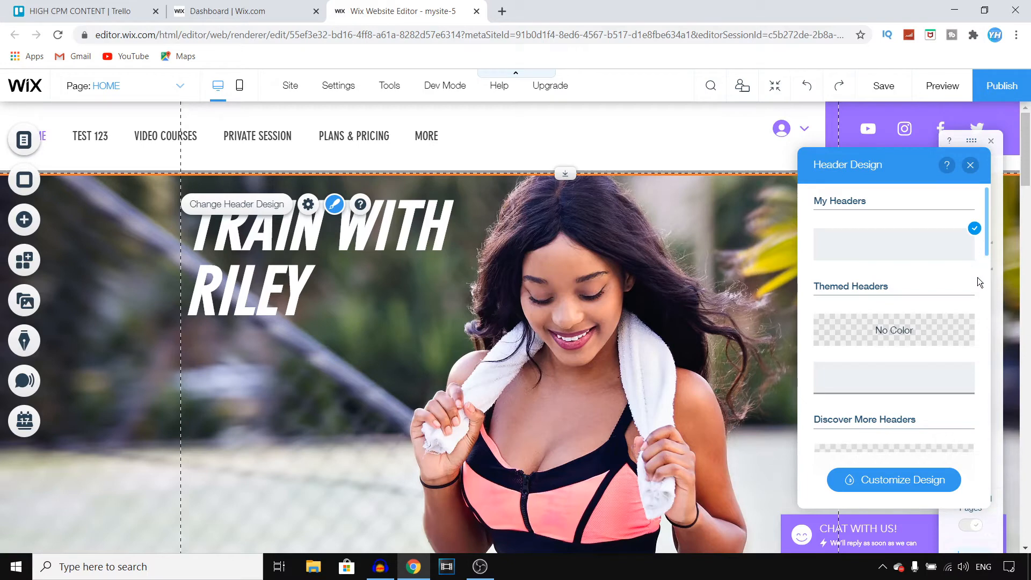
- Browse the header presets, apply the light blue design and start customizing it
scroll(down, 3)
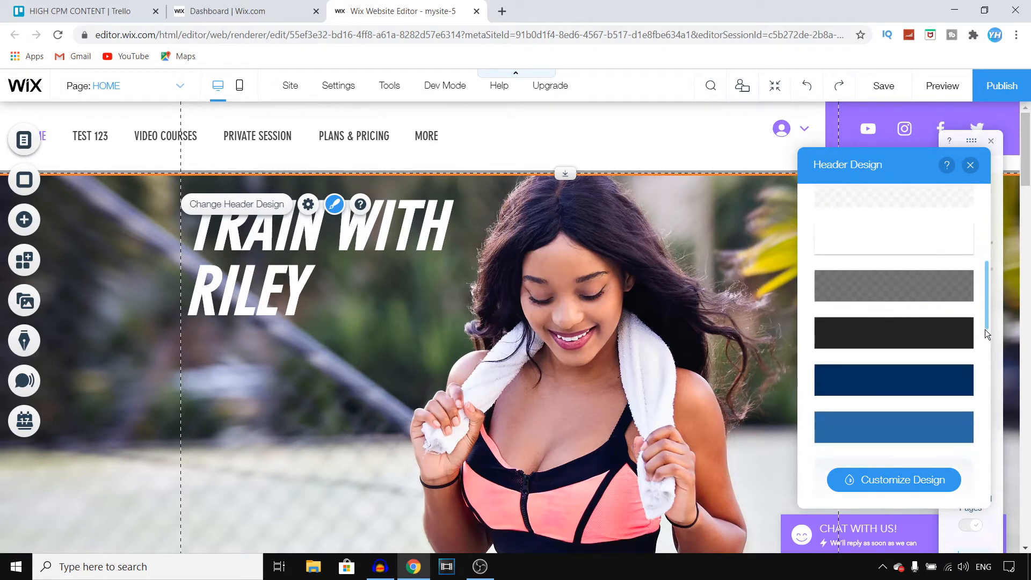
click(892, 203)
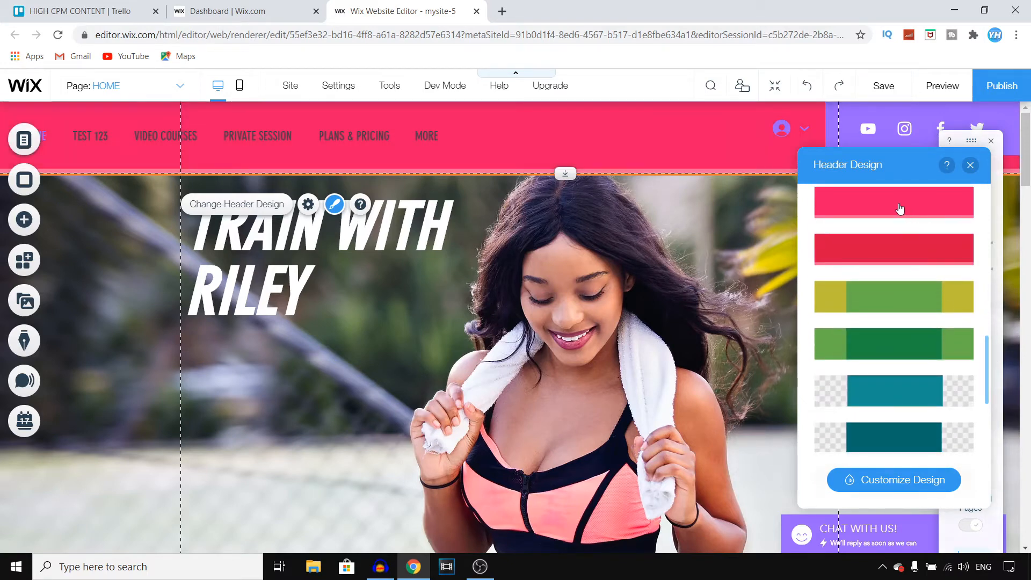
click(892, 343)
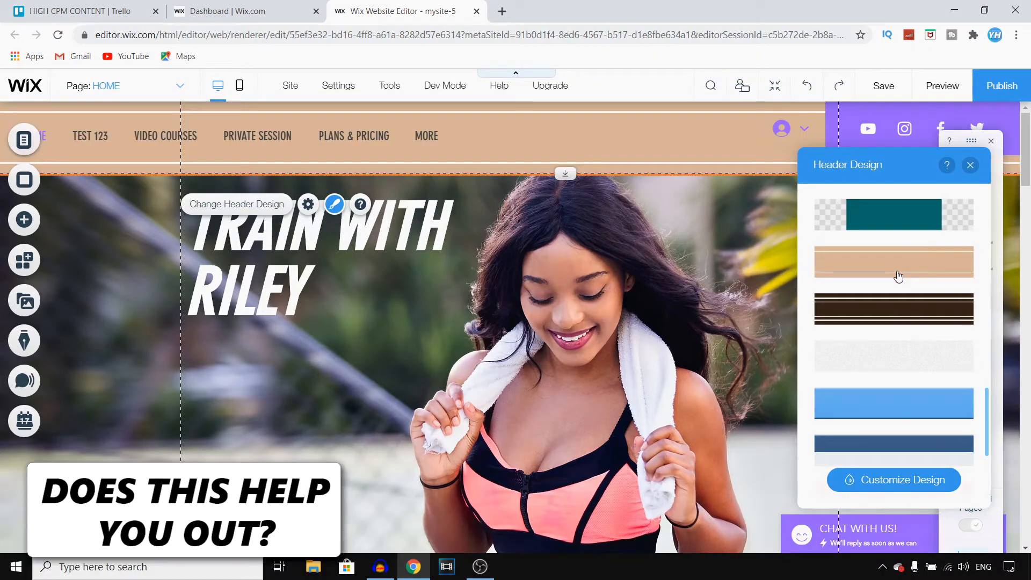
click(893, 403)
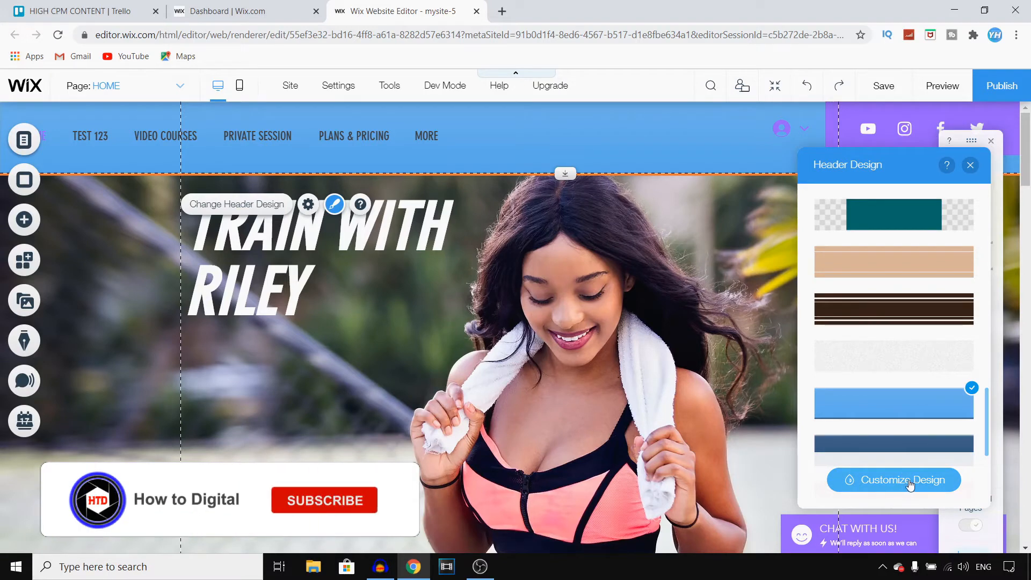
click(892, 479)
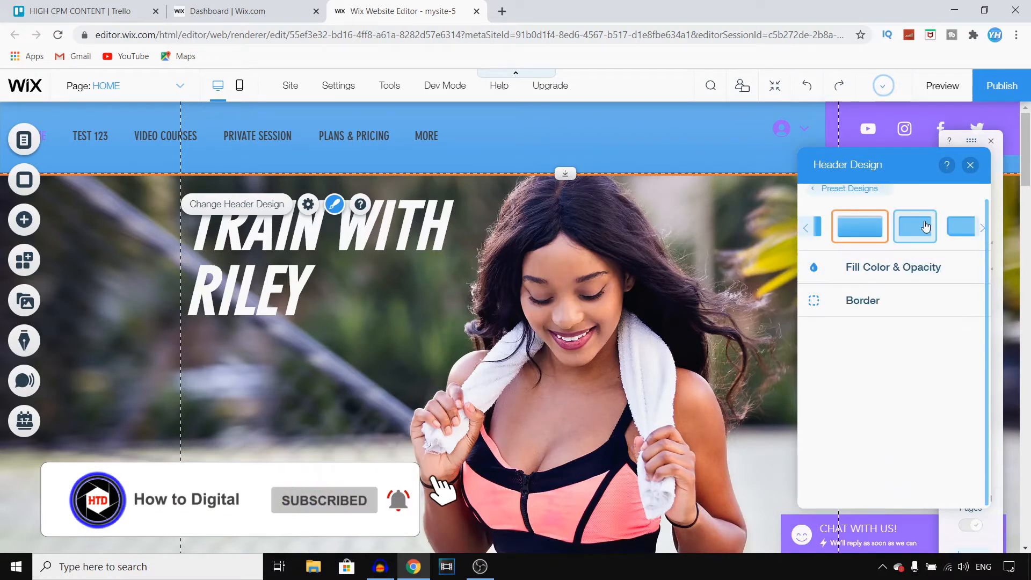
- Lower the header fill opacity for a paler blue and close the Header Design panel
click(960, 226)
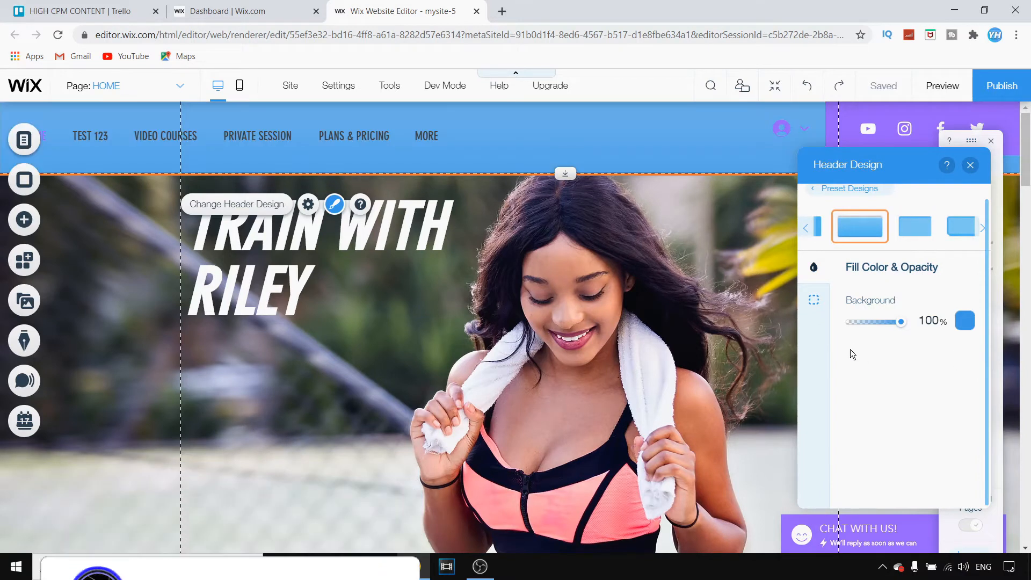
drag(902, 321, 888, 321)
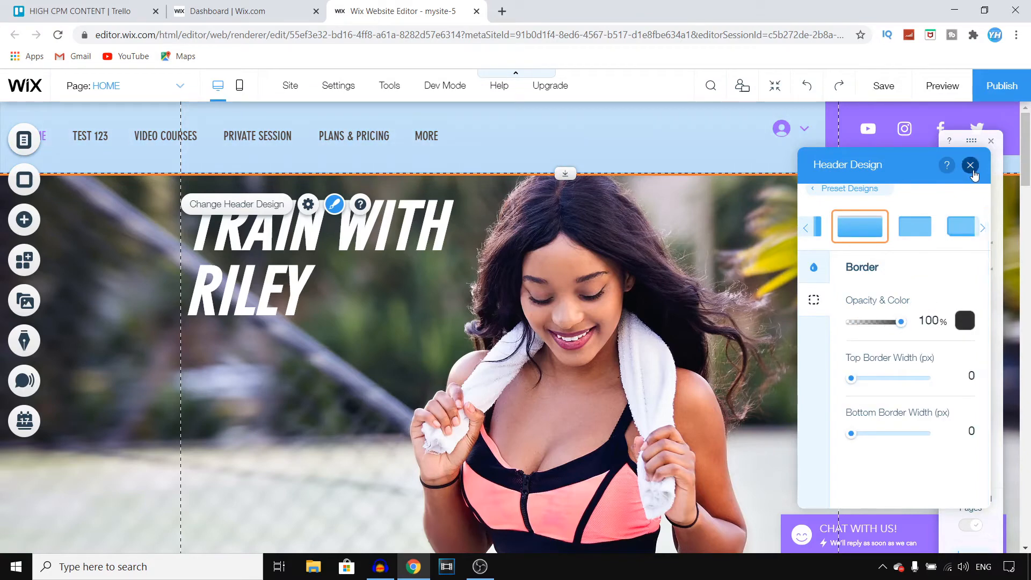
click(969, 164)
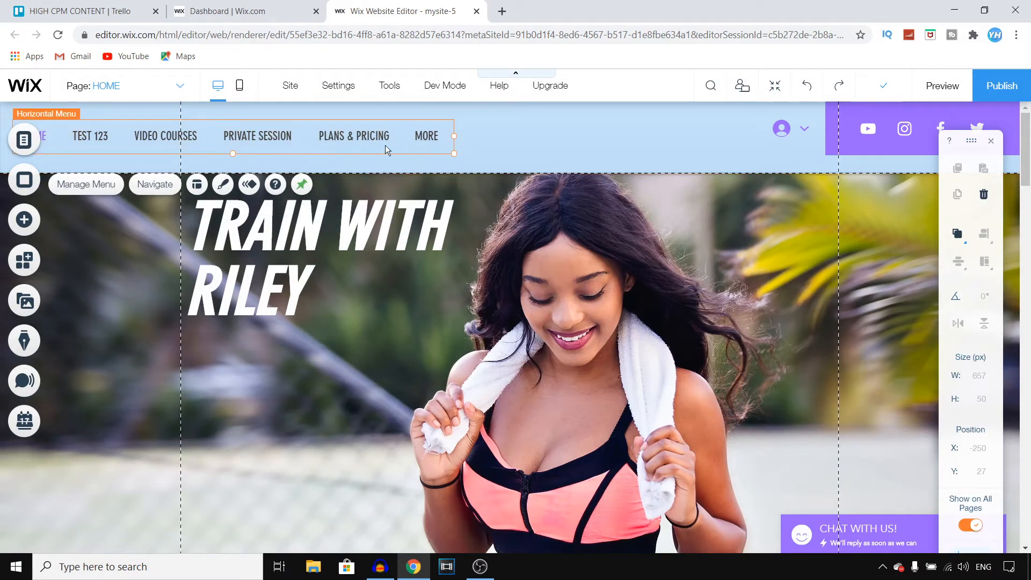
- Select the header and set its scroll behaviour to Scrolls with site
click(308, 204)
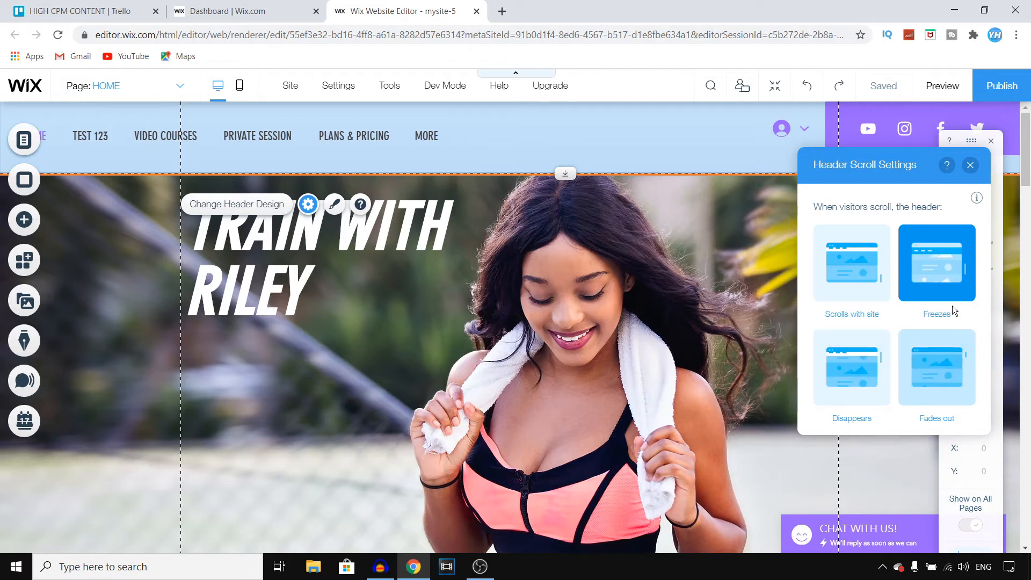
click(851, 263)
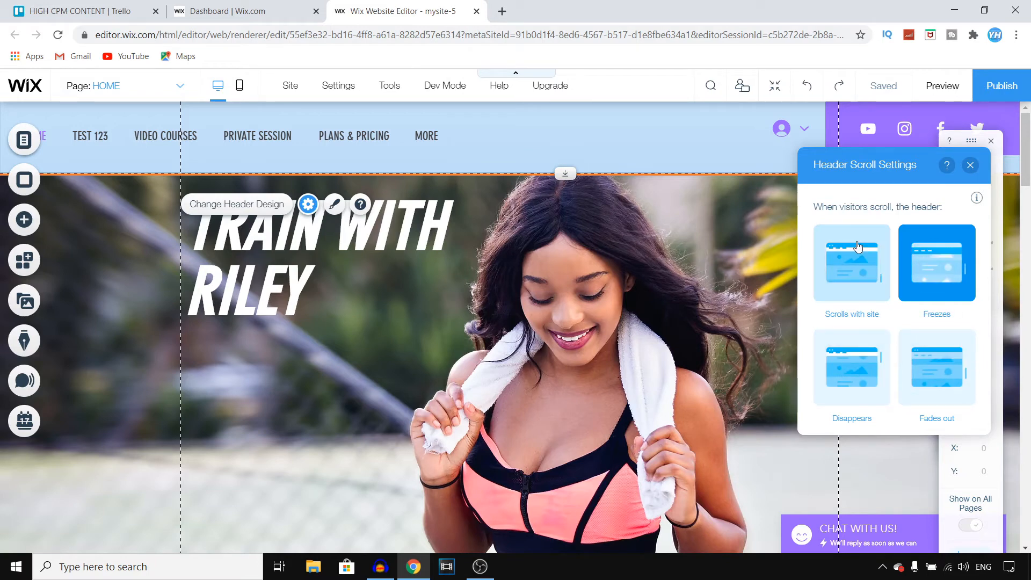
click(850, 264)
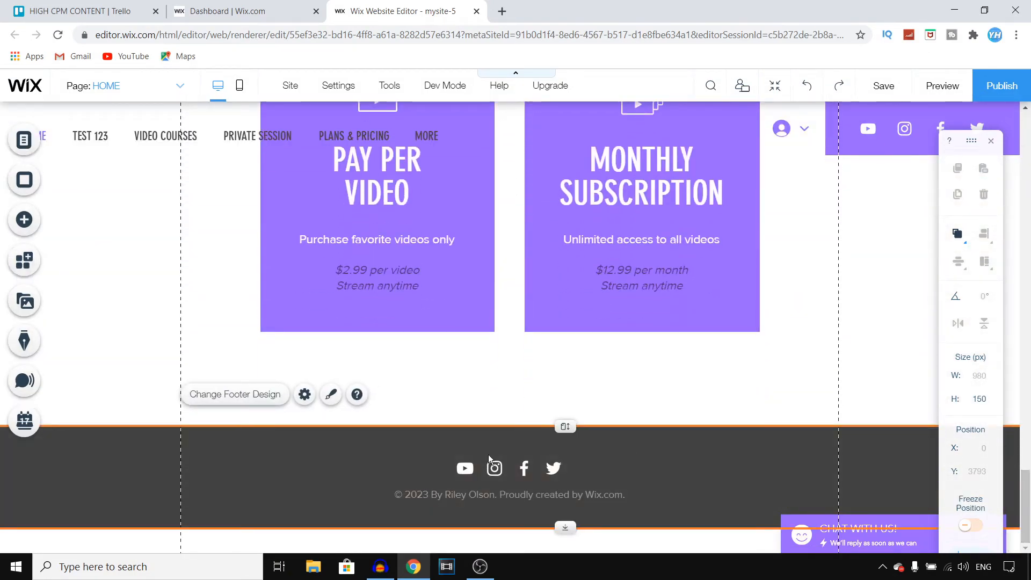
mouse_move(564, 426)
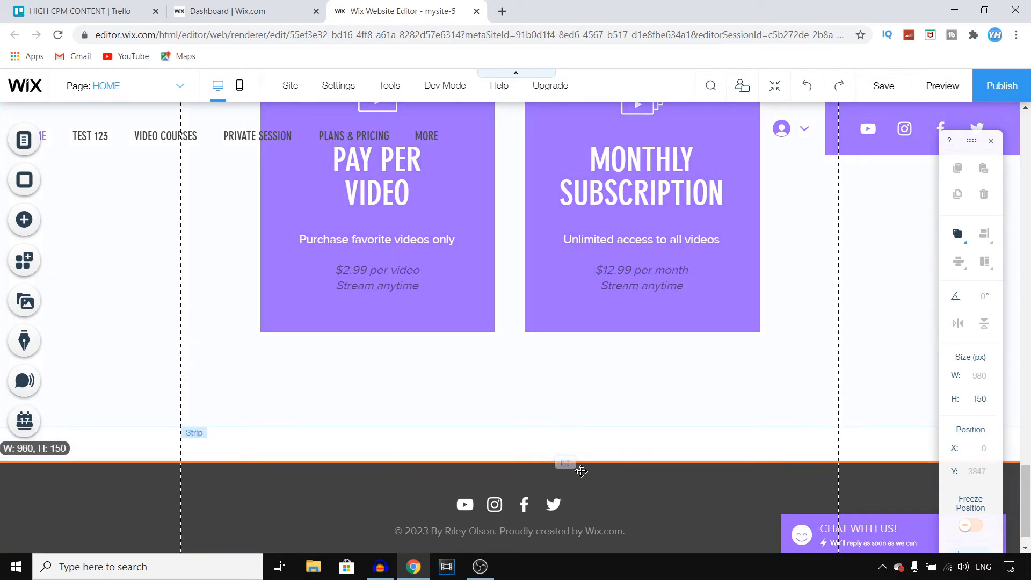
- Scroll to the dark footer, select it and choose Change Footer Design
drag(581, 471, 587, 432)
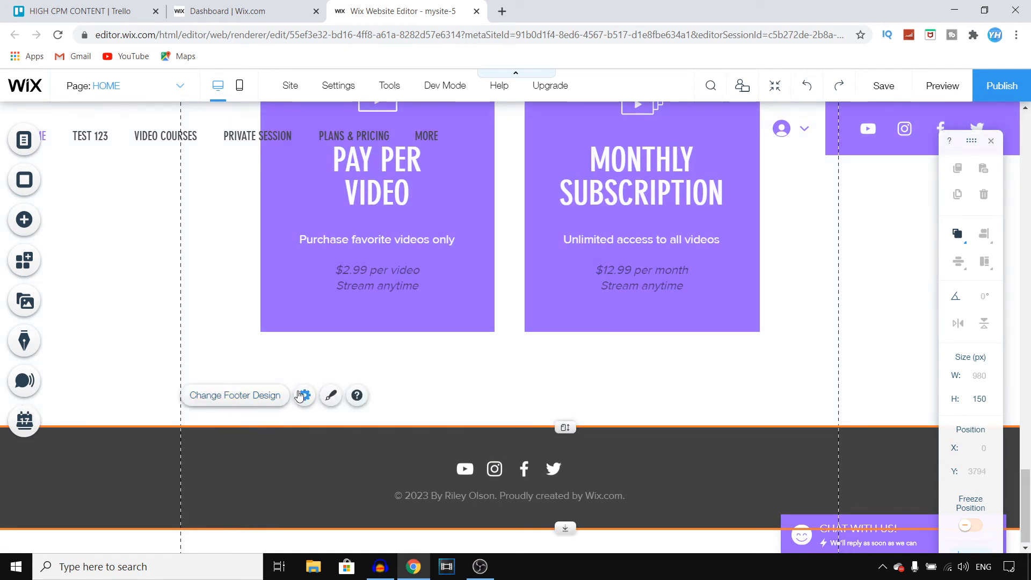
click(304, 395)
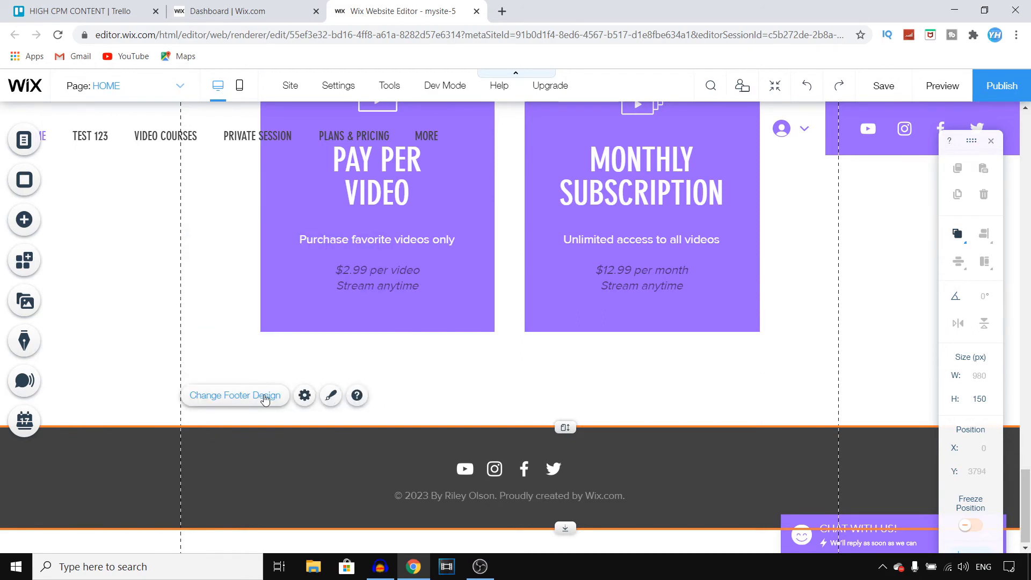
click(330, 395)
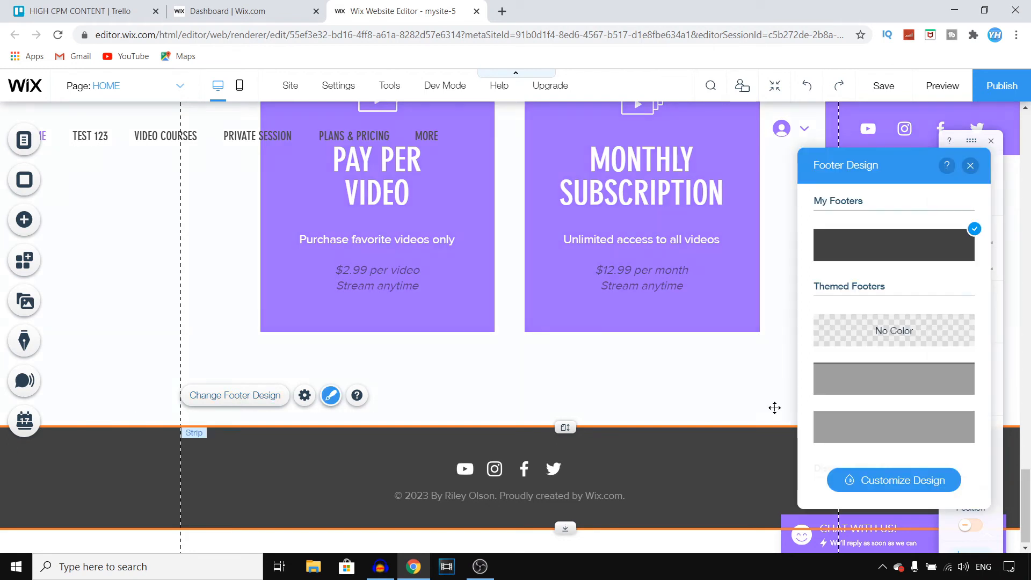
- Apply the bright blue footer preset in place of the dark grey one
scroll(down, 3)
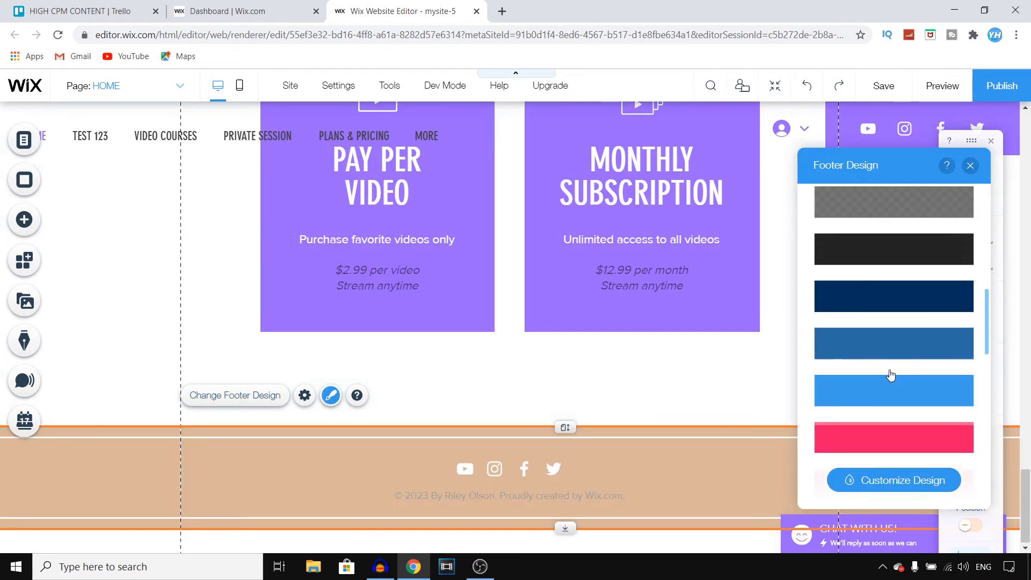
click(893, 390)
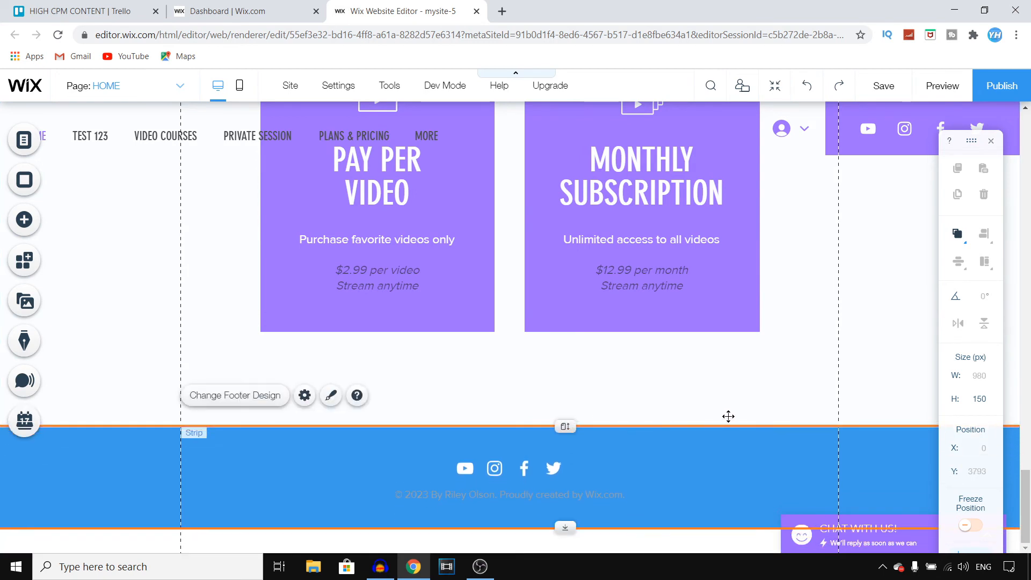
- Select the footer's copyright text box so its Edit Text option appears
click(509, 494)
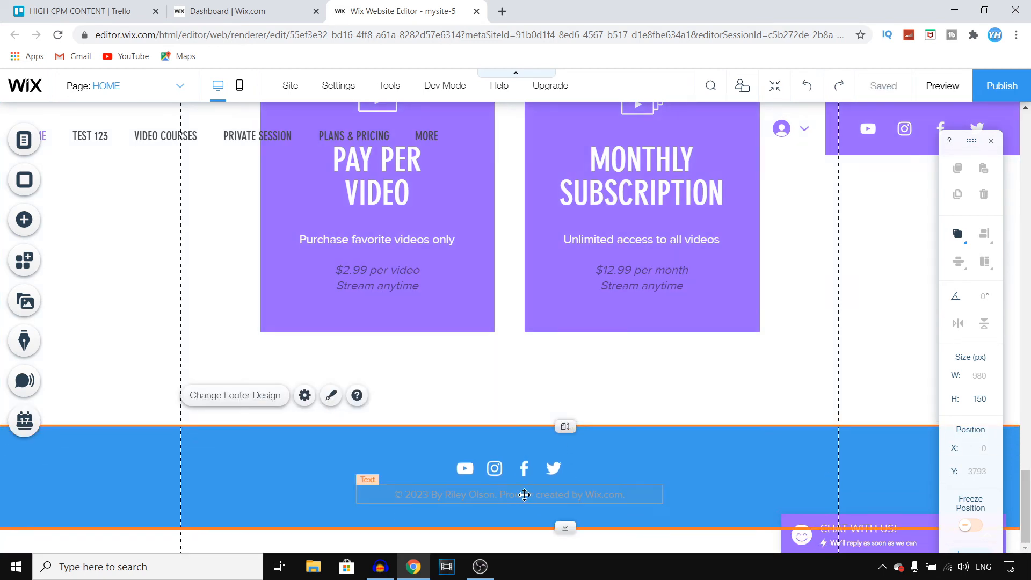
click(508, 494)
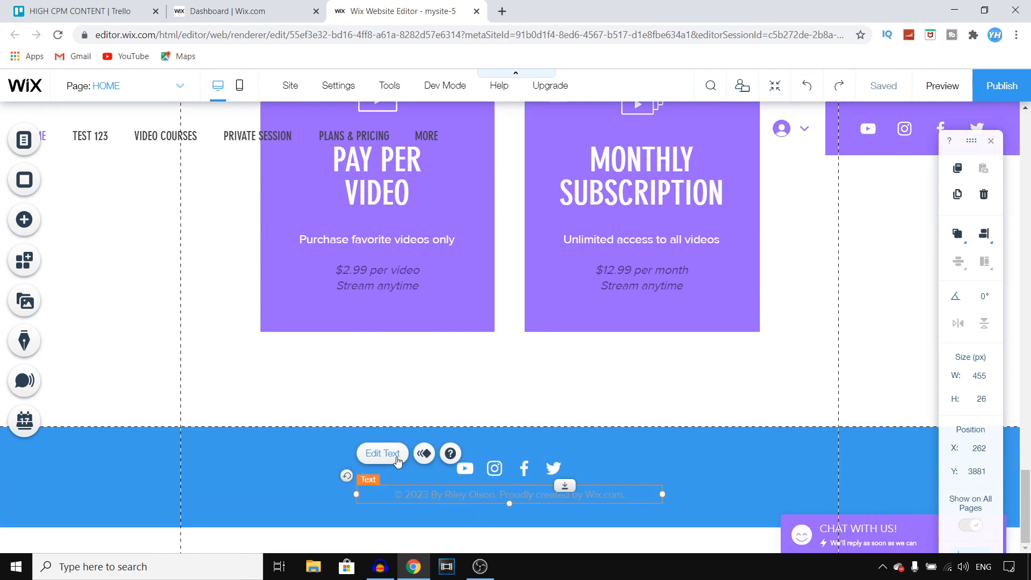